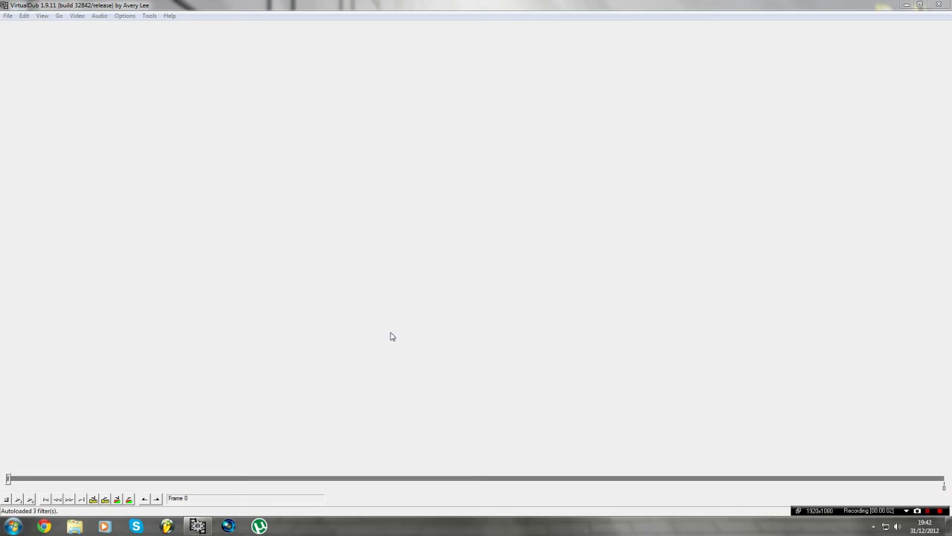
mouse_move(20, 35)
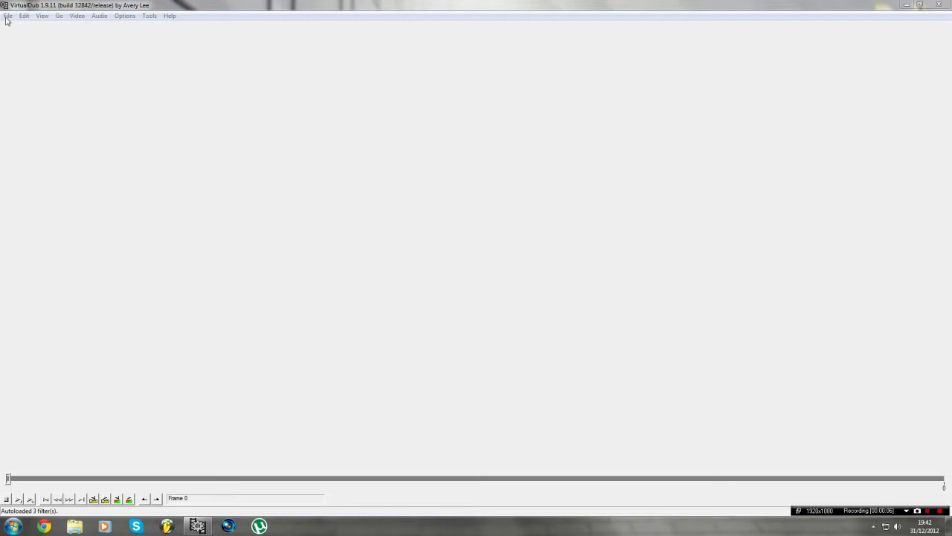
mouse_move(17, 32)
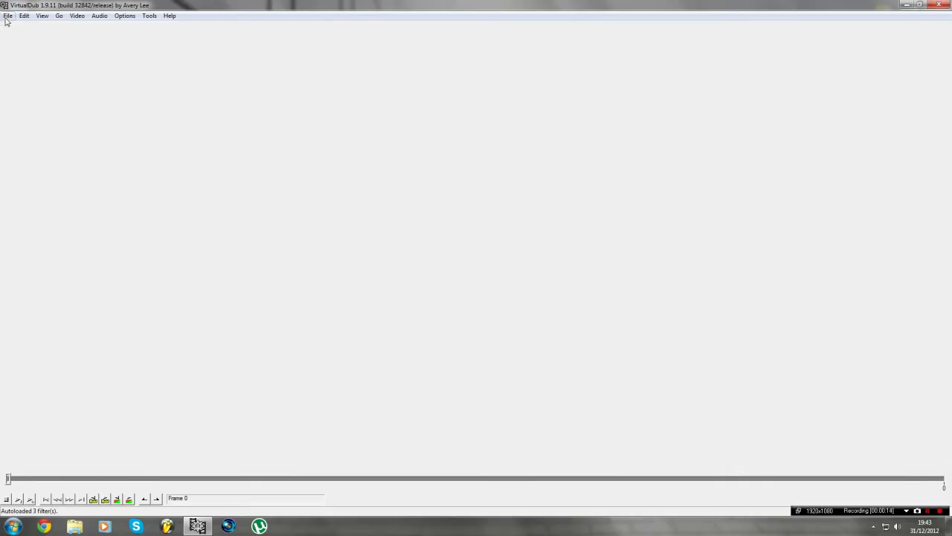
Load the gameplay video 'Dazzle Quality1.avi'
click(8, 16)
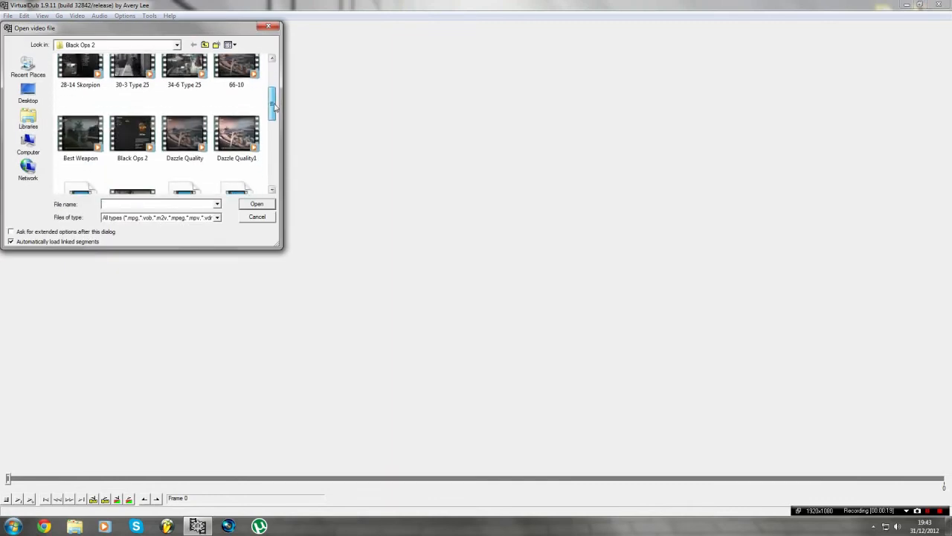
click(235, 136)
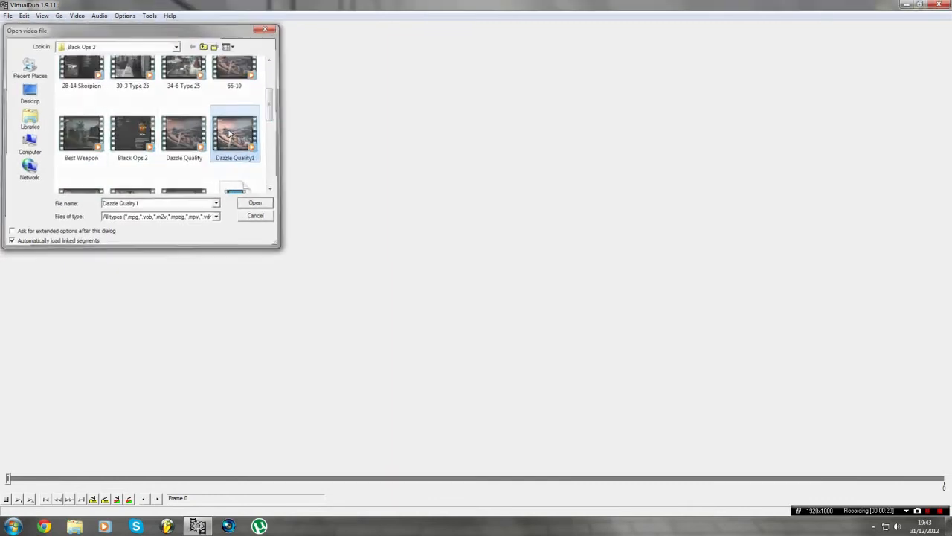
click(255, 202)
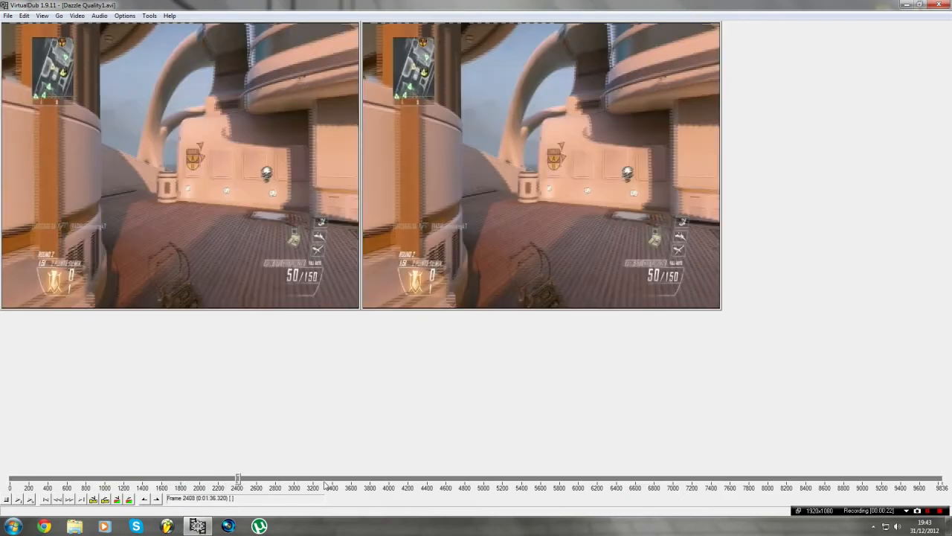
Scrub the timeline through the clip, ending around frame 7338
drag(238, 477, 505, 478)
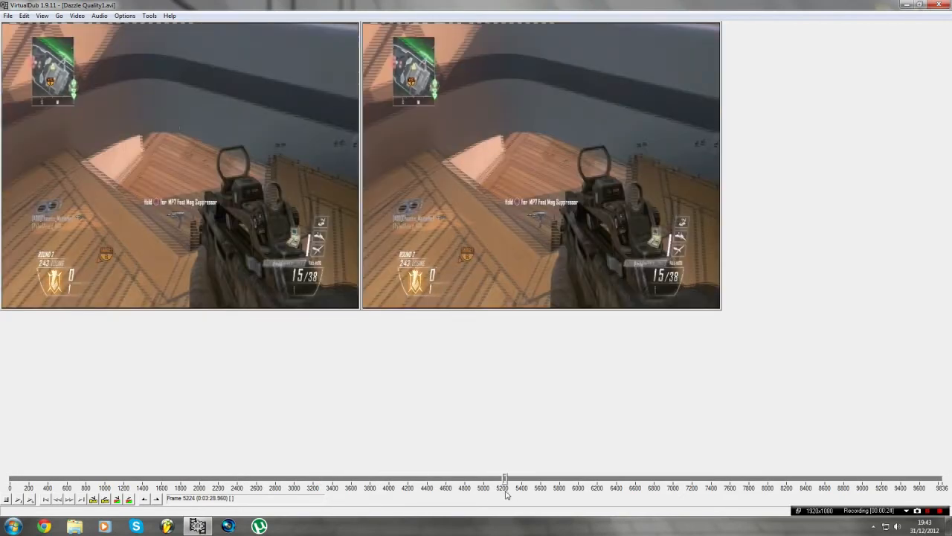
drag(505, 477, 527, 477)
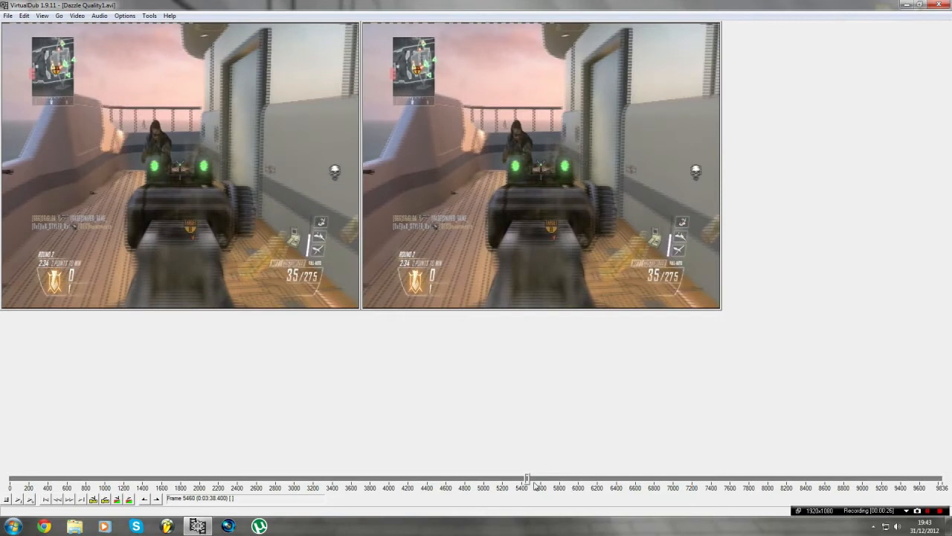
drag(528, 476, 525, 476)
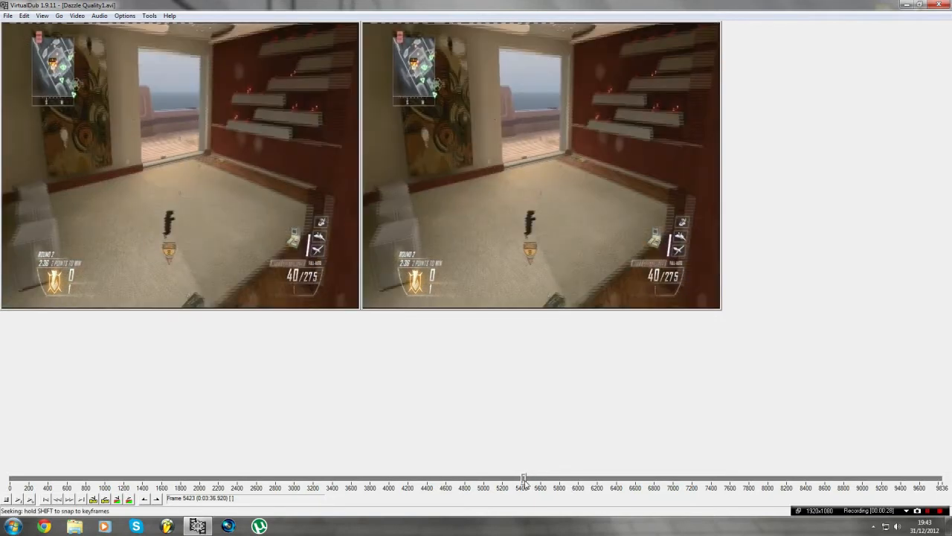
drag(524, 477, 290, 477)
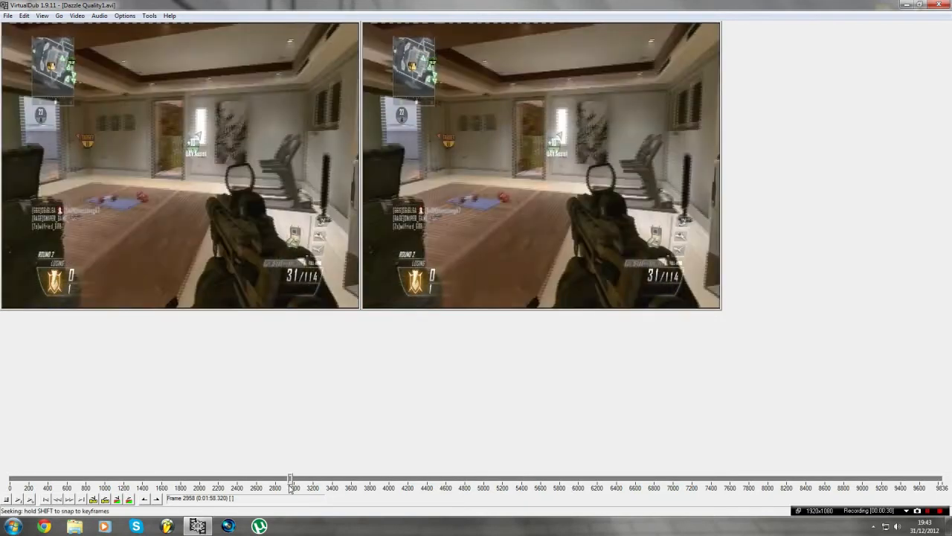
drag(290, 477, 510, 478)
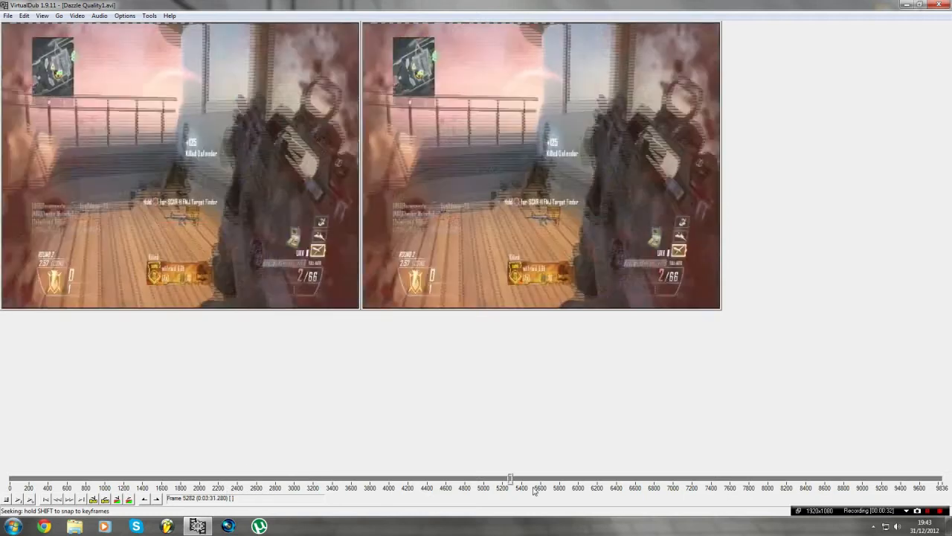
drag(510, 478, 647, 477)
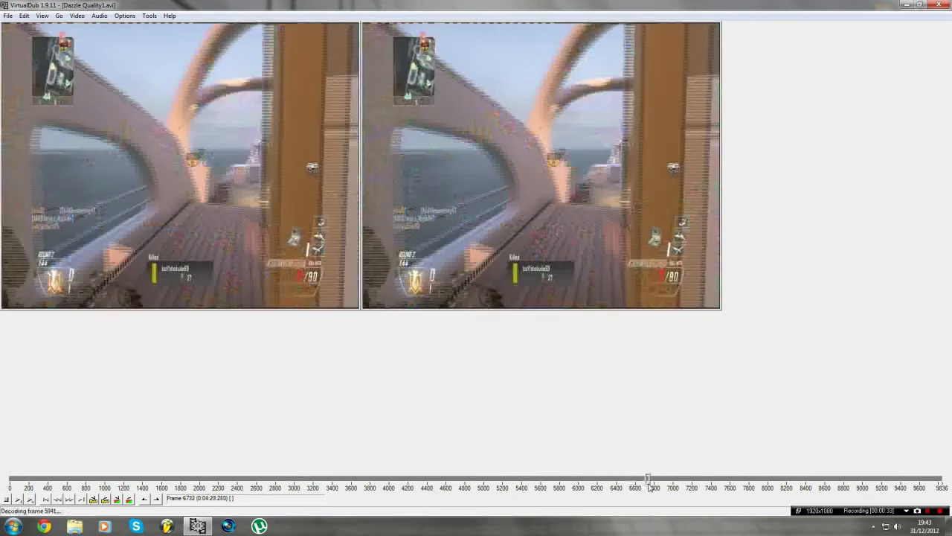
drag(647, 479, 702, 479)
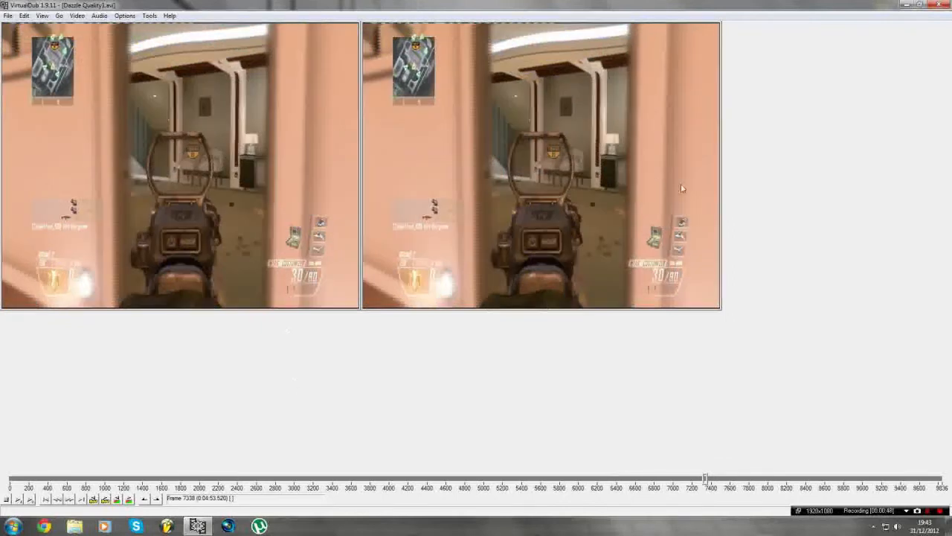
Add a Yadif deinterlace filter with double frame rate, top field first
click(7, 14)
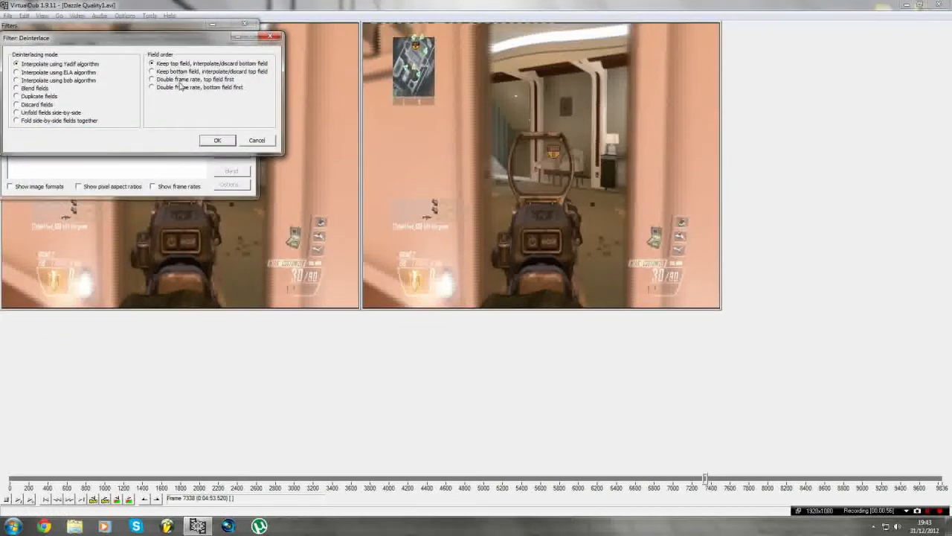
click(152, 78)
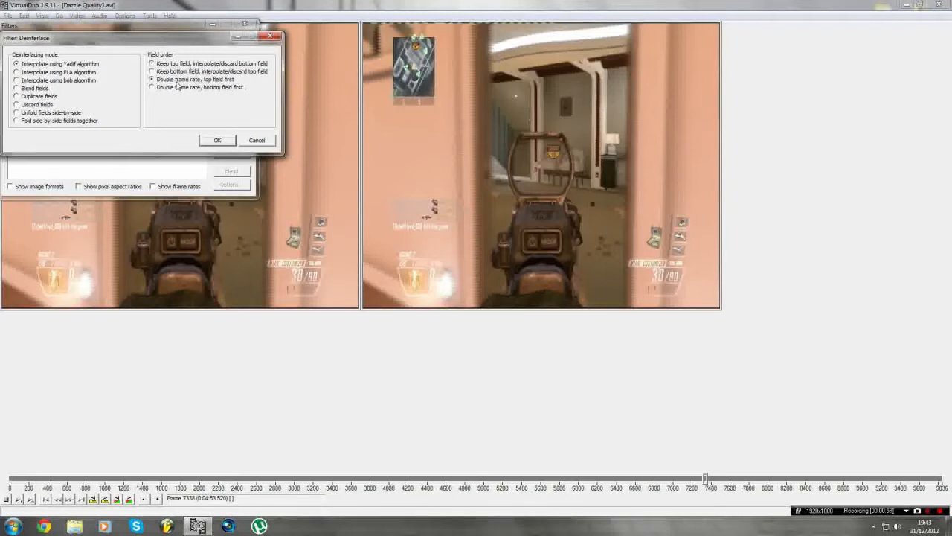
click(217, 140)
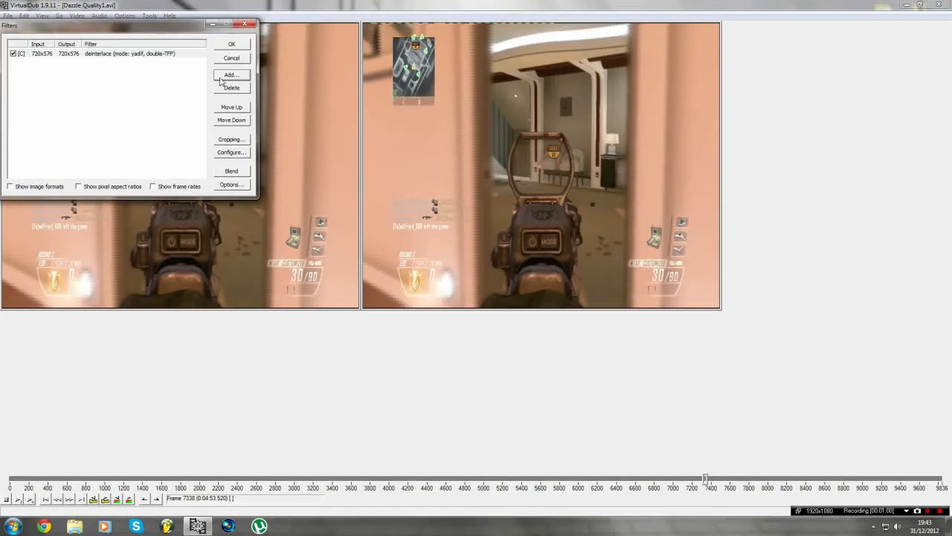
Add a crop to 718x570 and a Lanczos3 resize to 1280x720
click(231, 73)
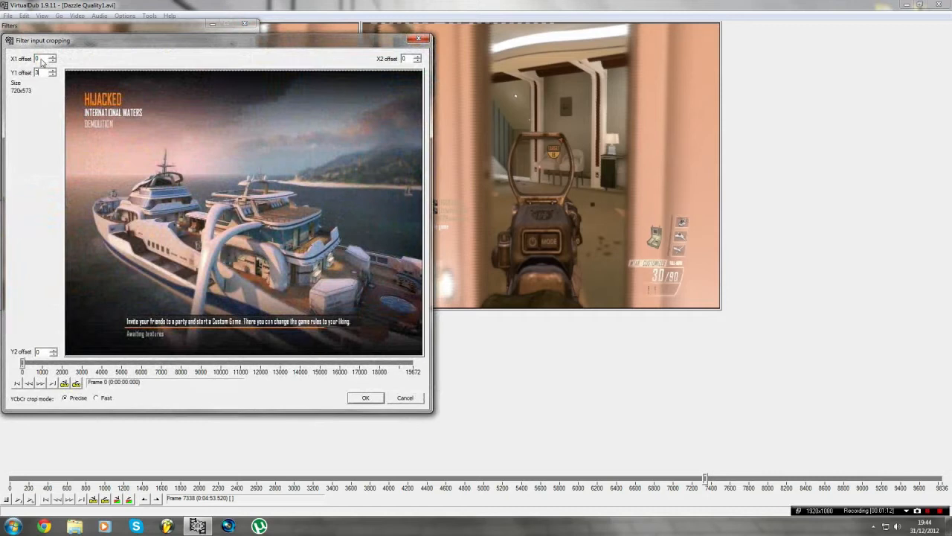
click(56, 55)
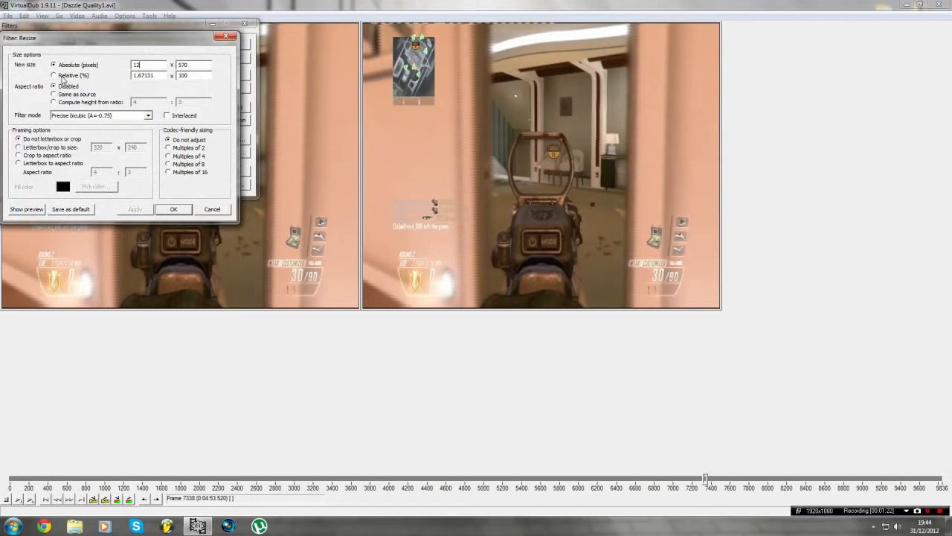
text(1280)
click(194, 64)
text(720)
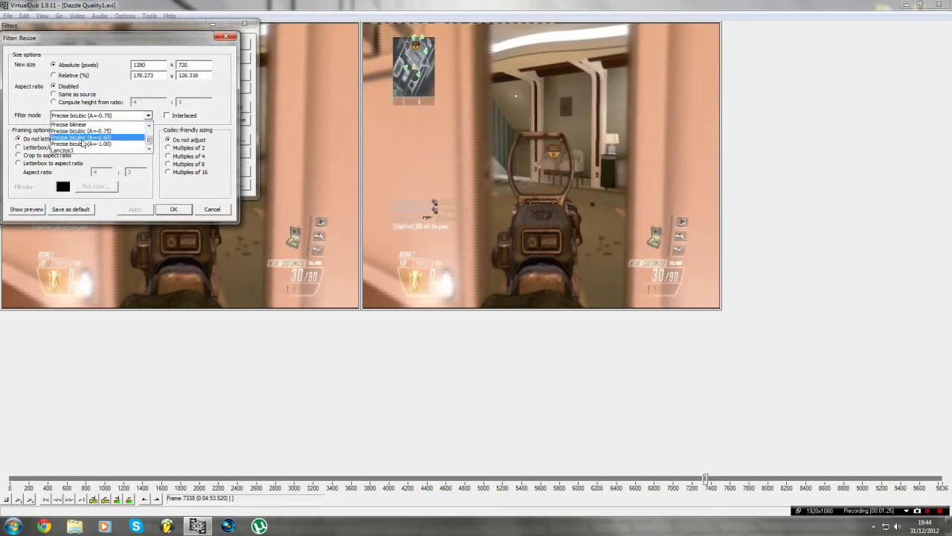
click(173, 208)
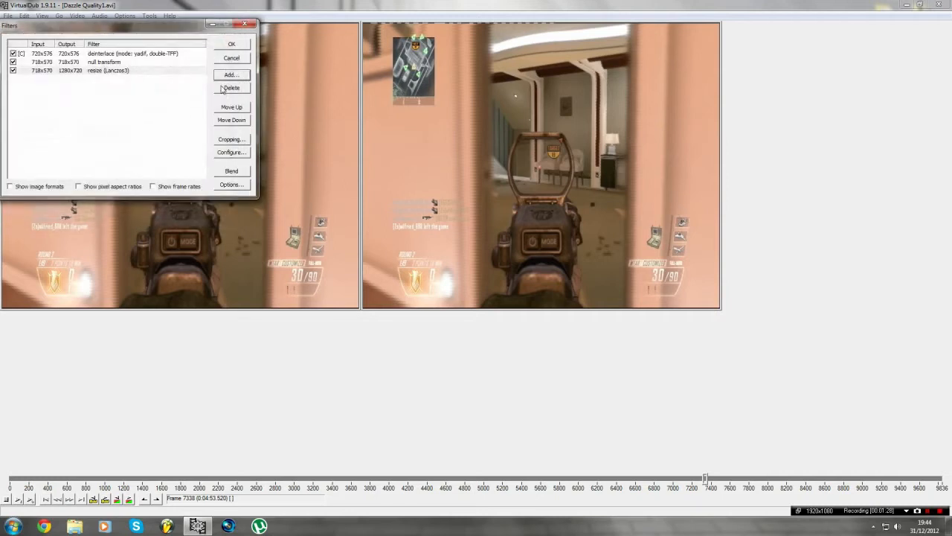
Add an HSV adjust filter with saturation boosted to about 126%
click(231, 74)
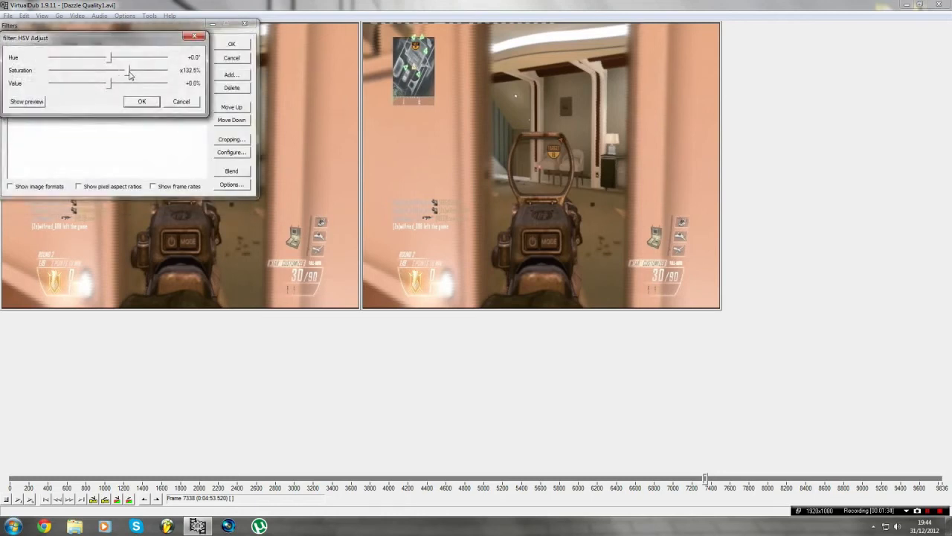
click(33, 101)
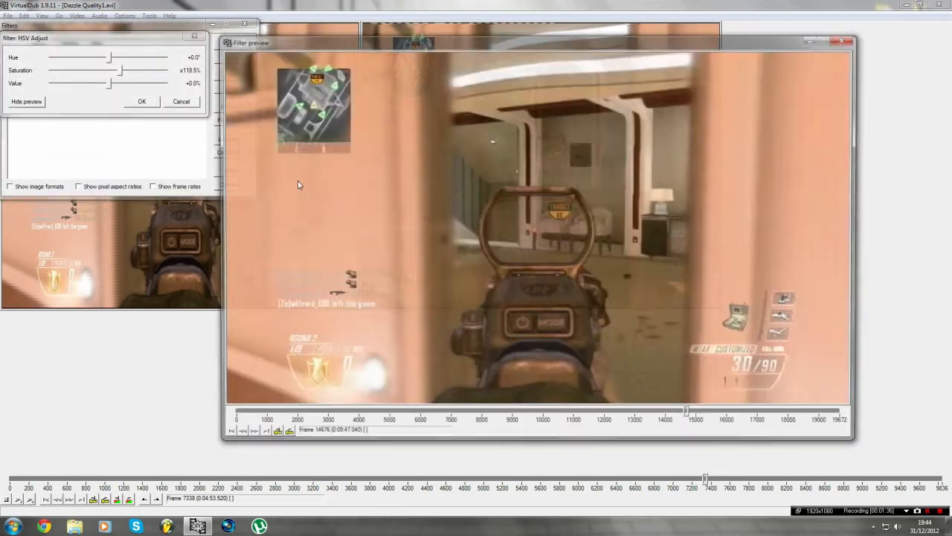
drag(121, 70, 145, 70)
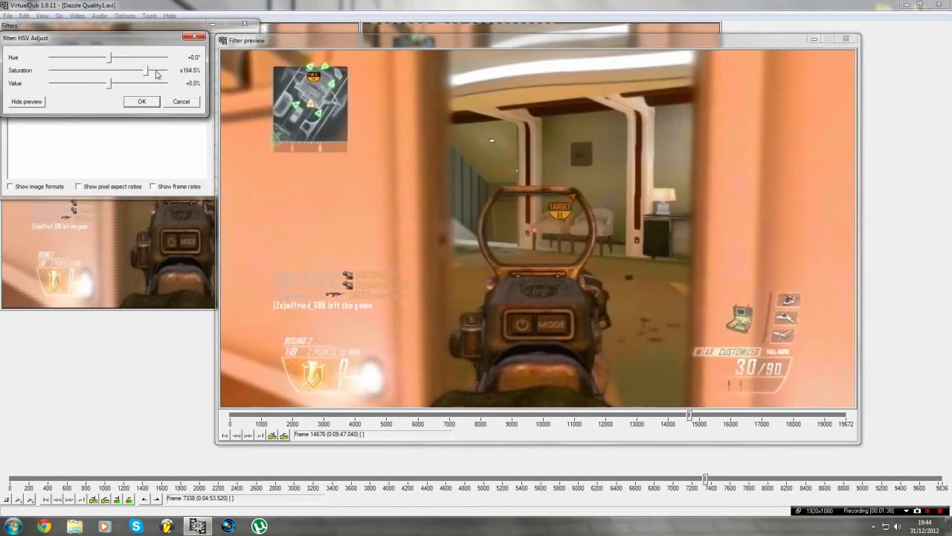
drag(141, 70, 165, 70)
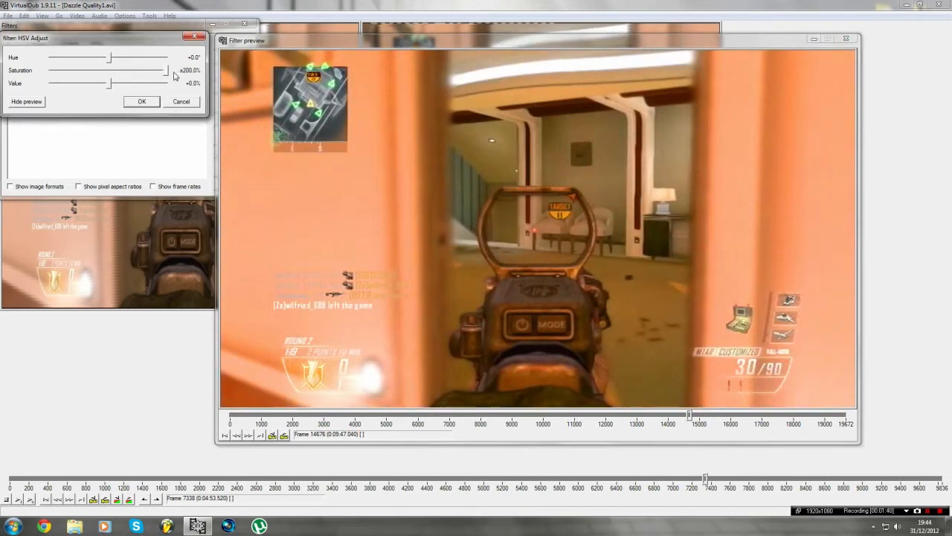
drag(168, 70, 52, 71)
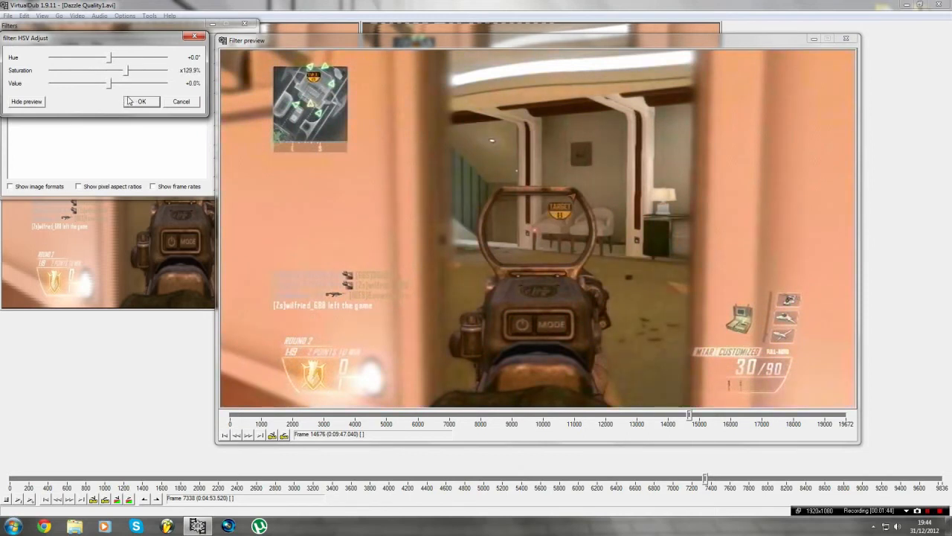
drag(125, 70, 119, 70)
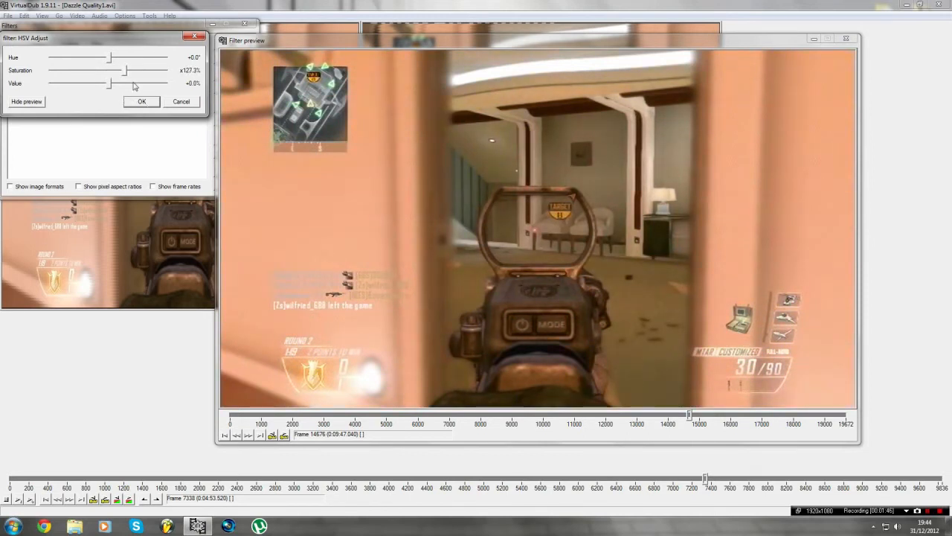
click(141, 101)
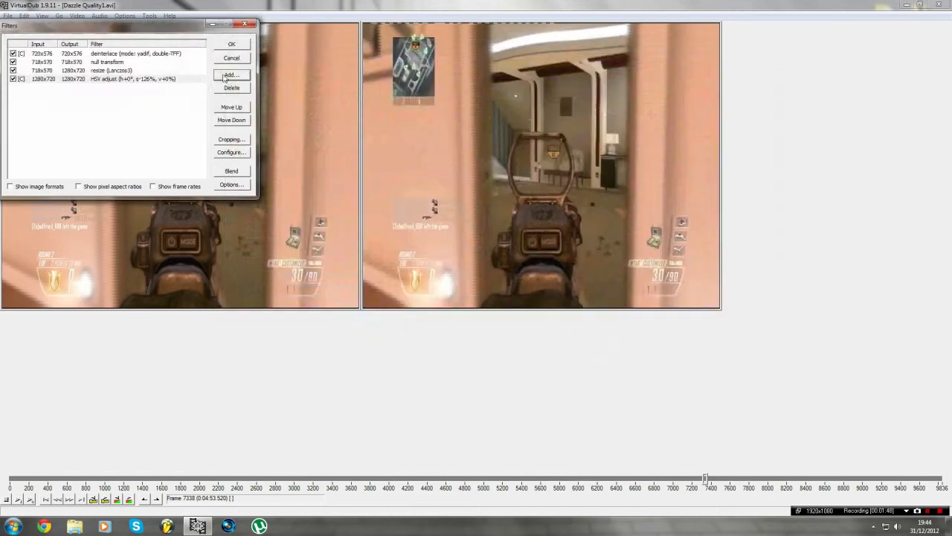
click(231, 74)
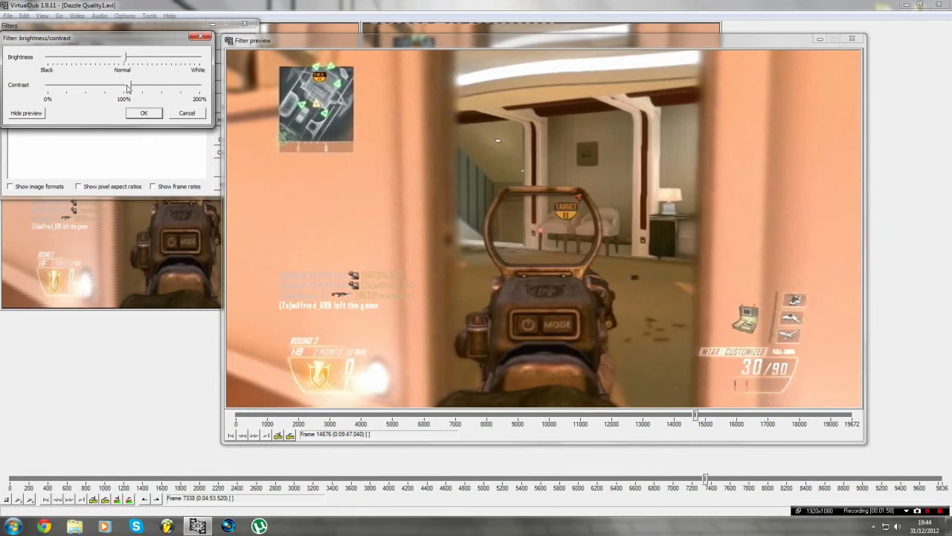
Set the brightness/contrast filter's contrast to 106% and confirm the filter list
drag(130, 91, 78, 91)
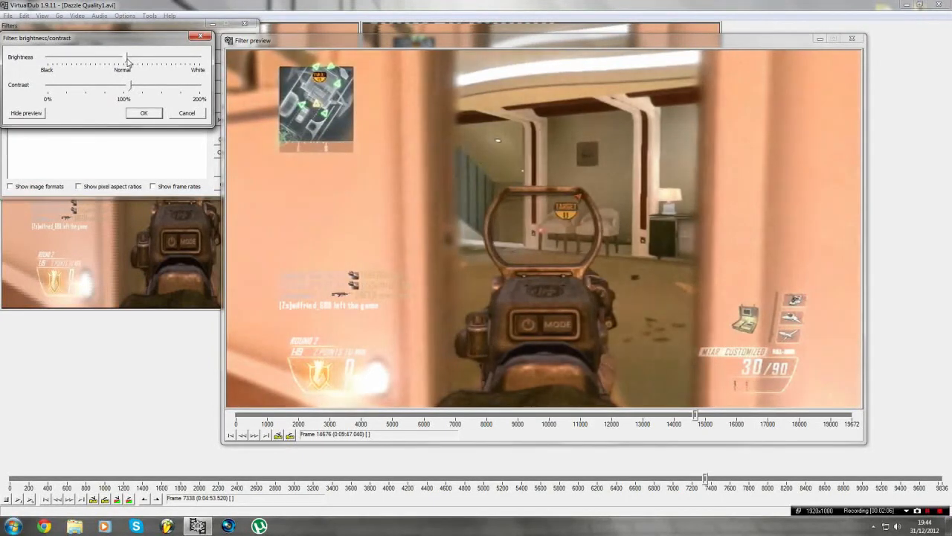
click(143, 113)
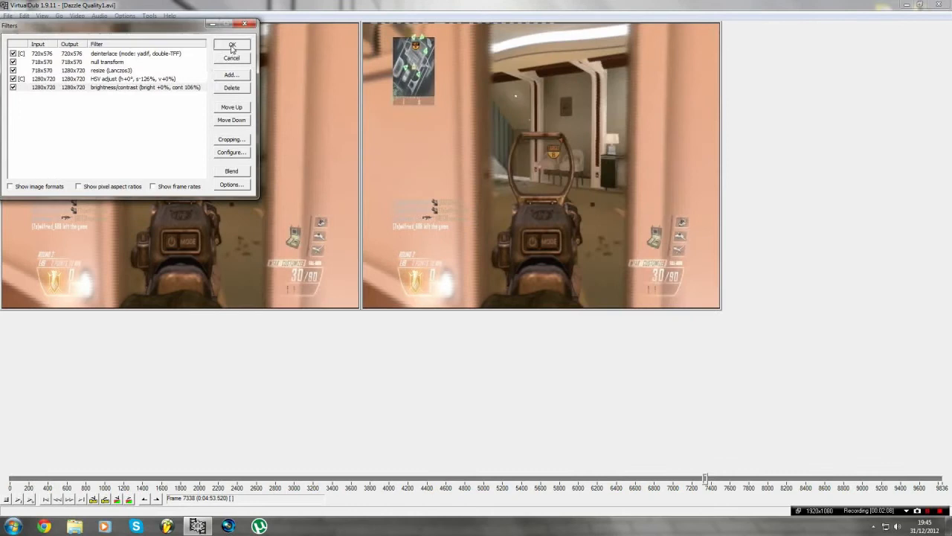
click(231, 106)
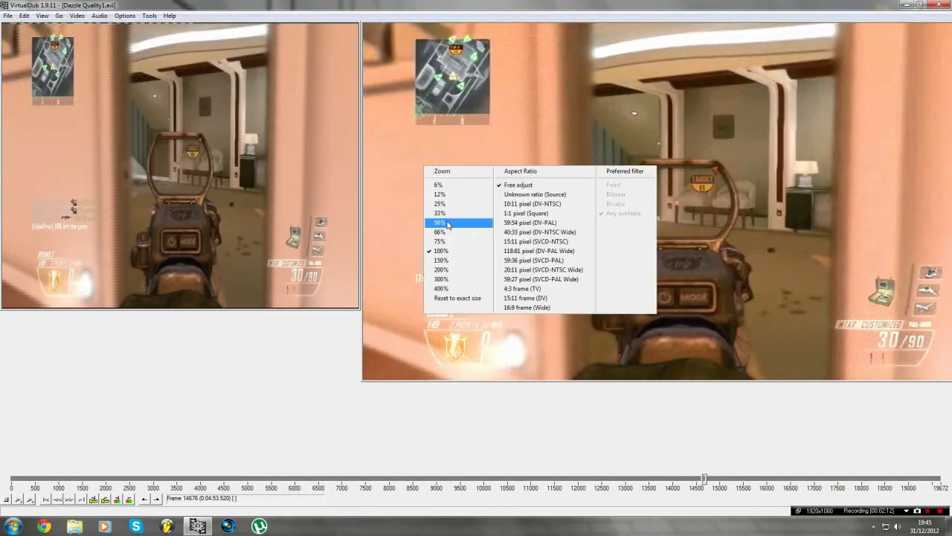
Add a sharpen filter with strength 42
click(439, 222)
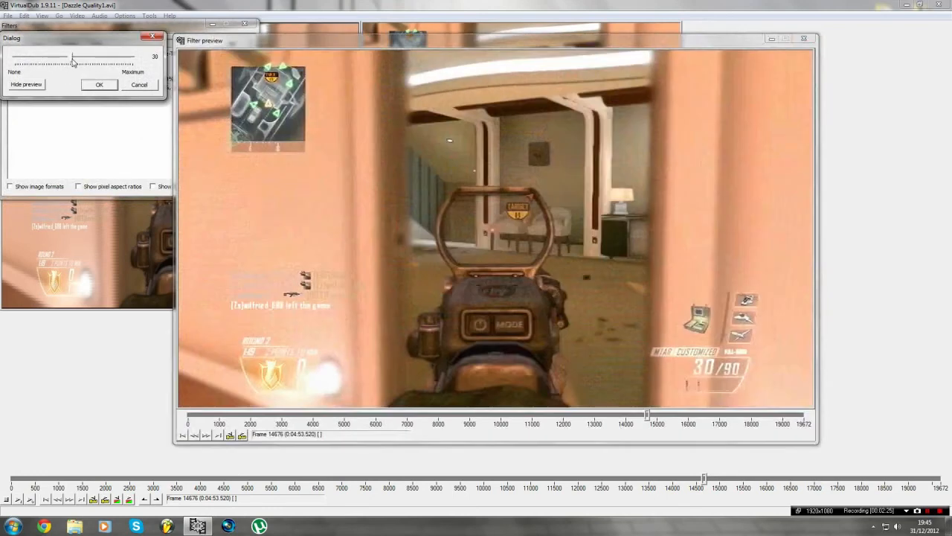
drag(70, 61, 93, 61)
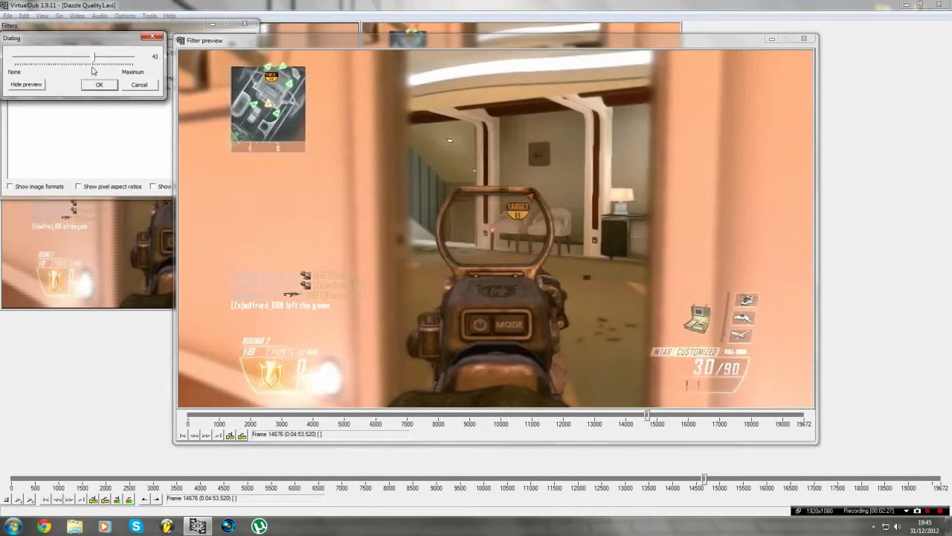
drag(91, 56, 80, 57)
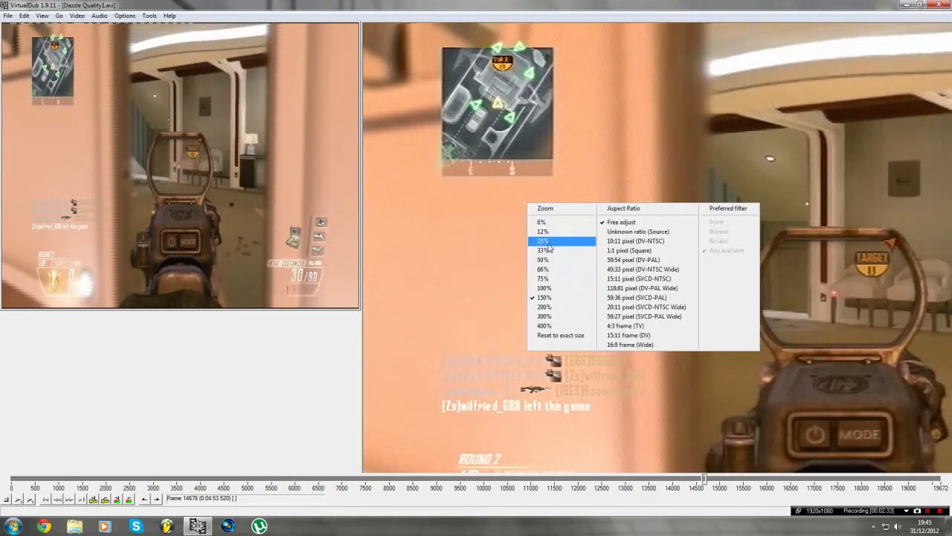
Resize the input and output previews to matching sizes
click(547, 288)
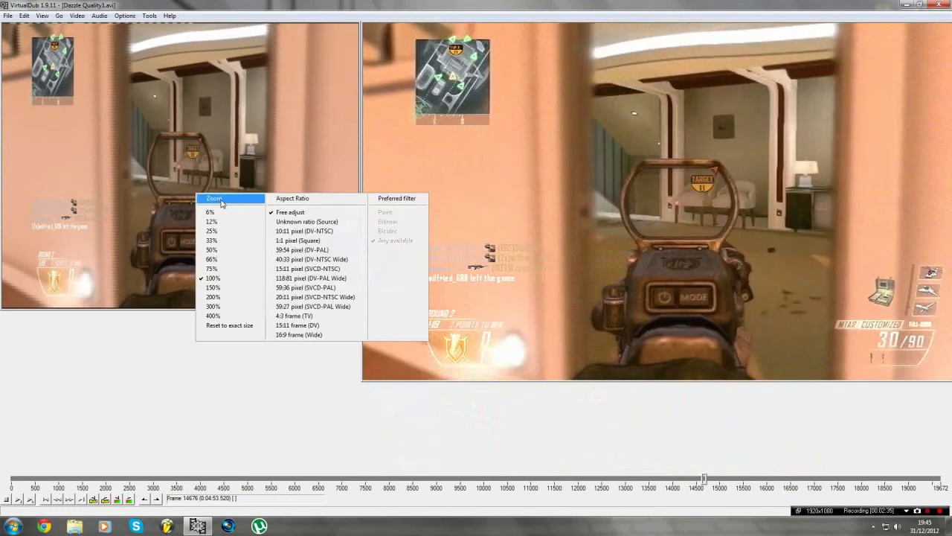
click(211, 221)
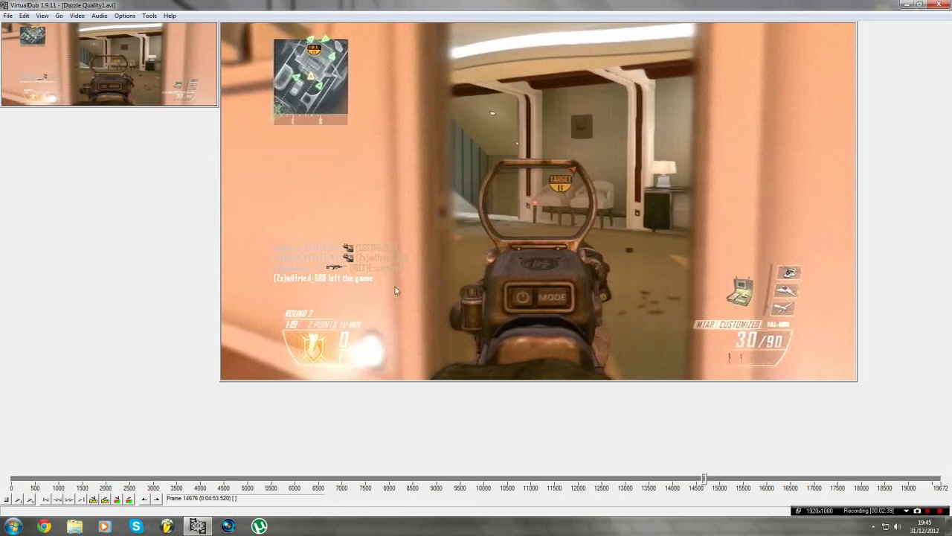
click(42, 17)
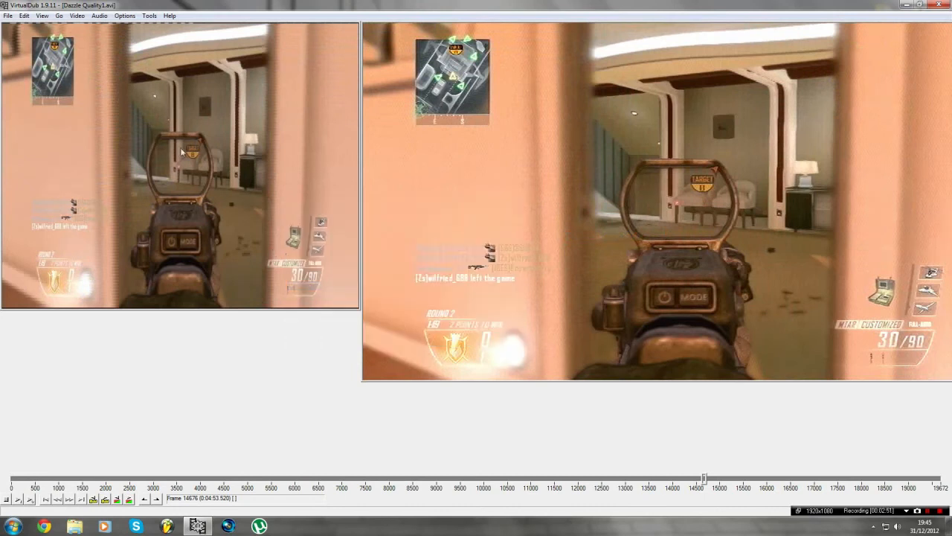
mouse_move(528, 95)
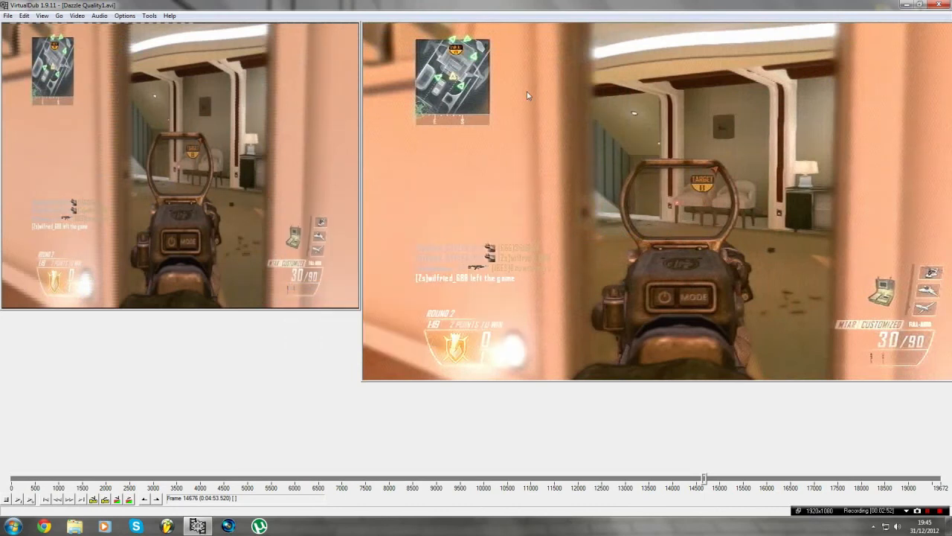
right_click(528, 95)
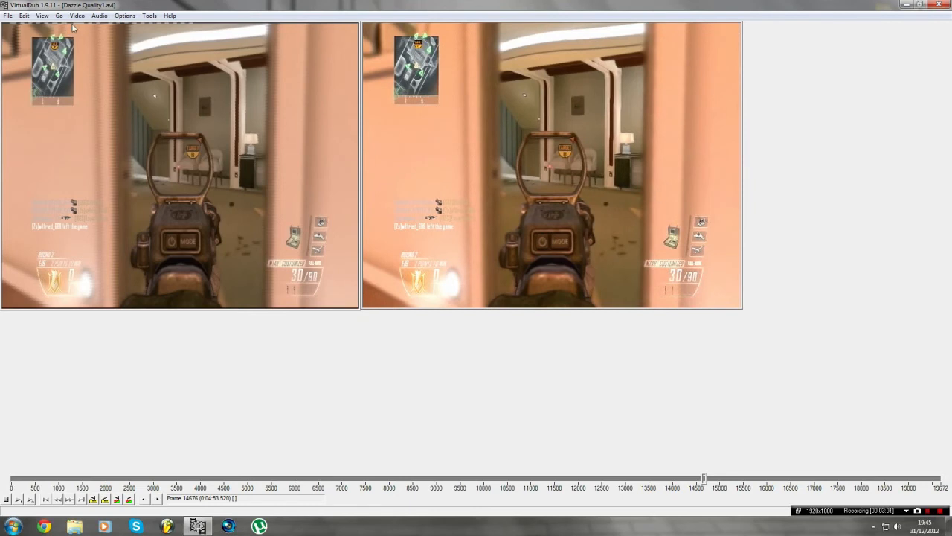
mouse_move(64, 85)
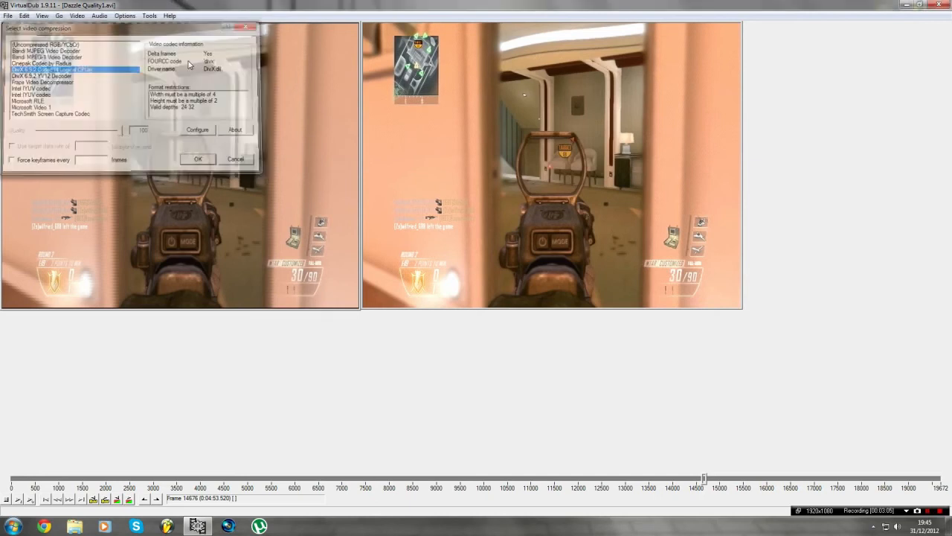
Use DivX compression and save the AVI as 'Easycap Tutorial video'
click(198, 158)
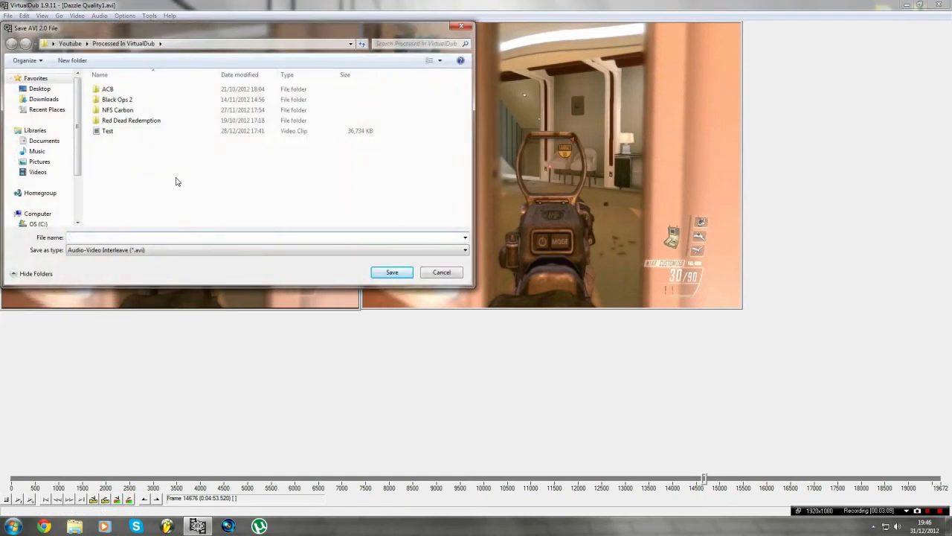
text(Easycap Tutorial video.)
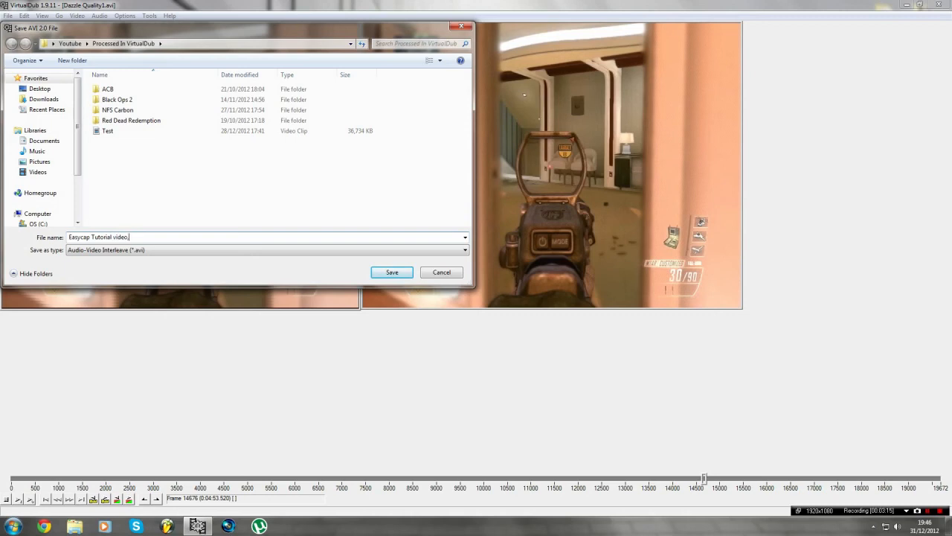
click(391, 272)
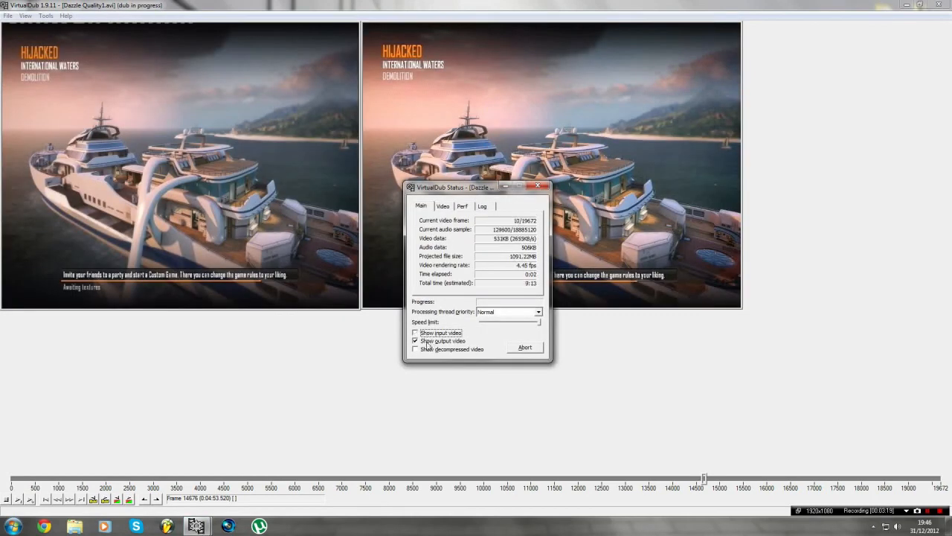
Turn off the output video preview and set render priority to Highest
click(533, 321)
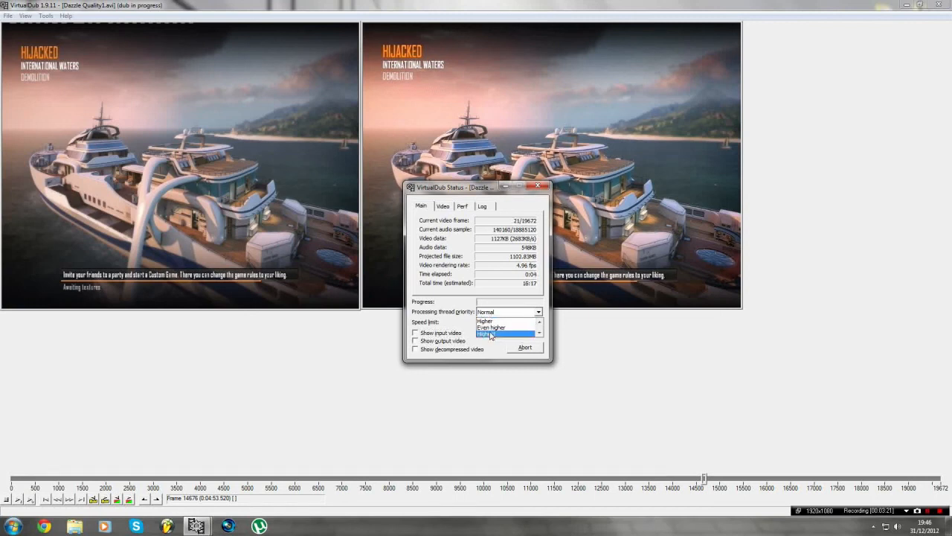
click(493, 335)
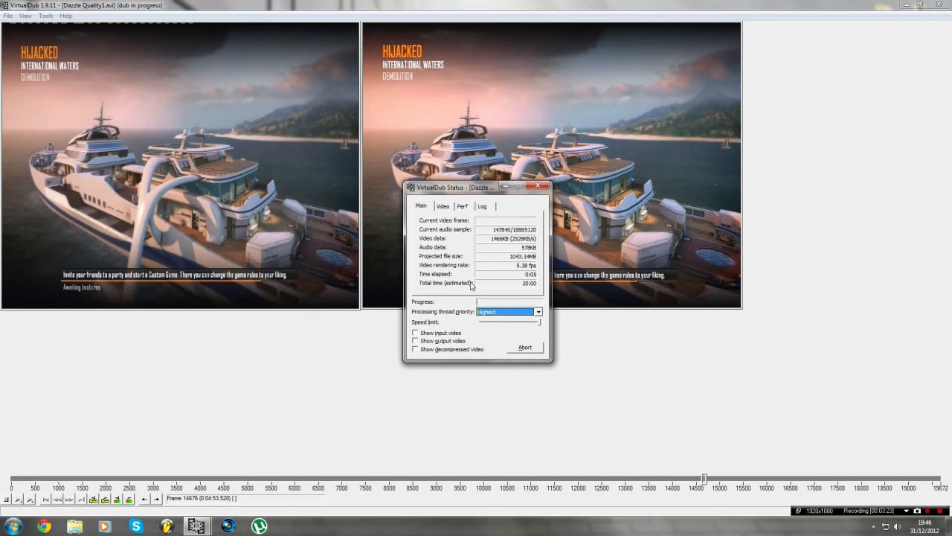